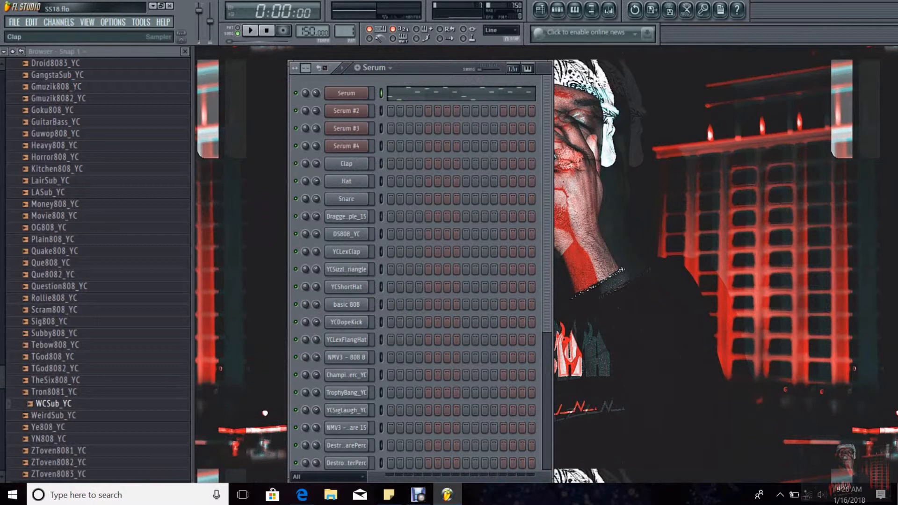
Play the first Serum melody, then view its E5, D5, A4, D4, A3 notes in the piano roll.
{"action": "left_click", "coordinate": [346, 145]}
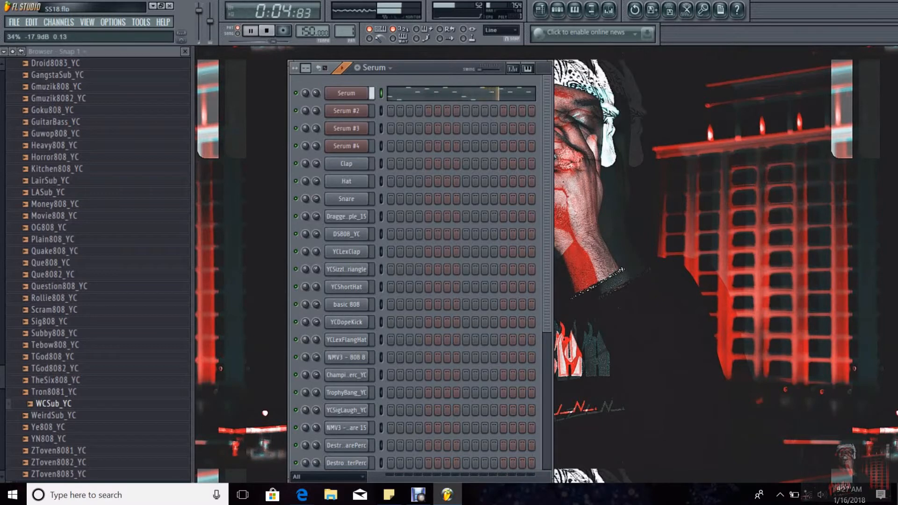
{"action": "left_click", "coordinate": [265, 30]}
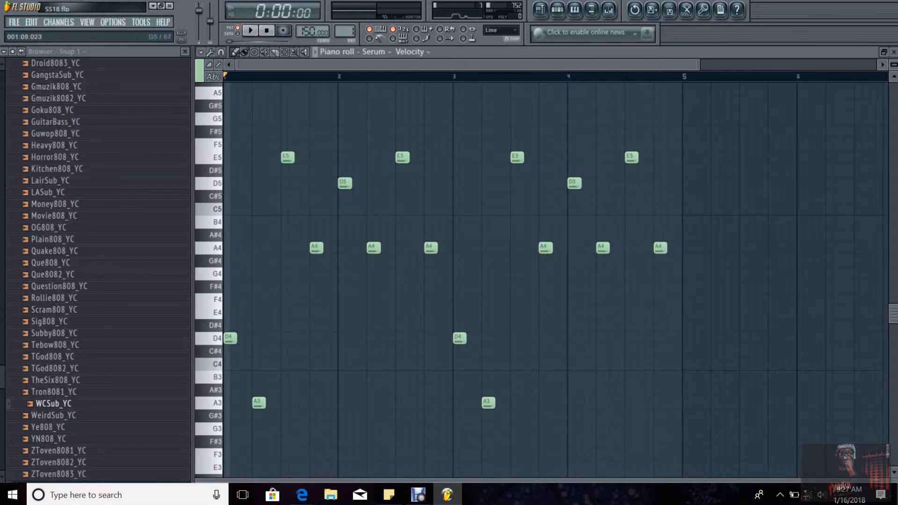
Close the Serum melody piano roll to show the channel rack again.
{"action": "left_click", "coordinate": [250, 30]}
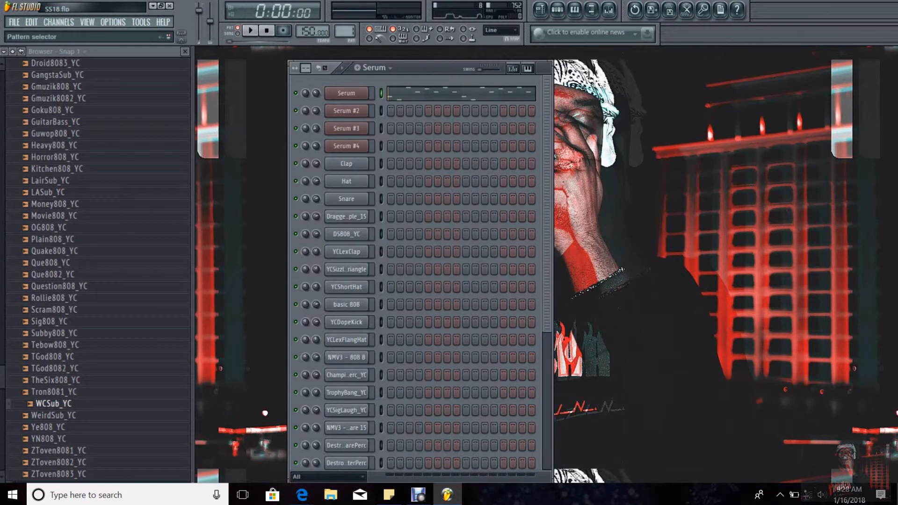
Select Serum #2 and view its G5, A5, F5, E5 melody in the piano roll.
{"action": "left_click", "coordinate": [346, 110]}
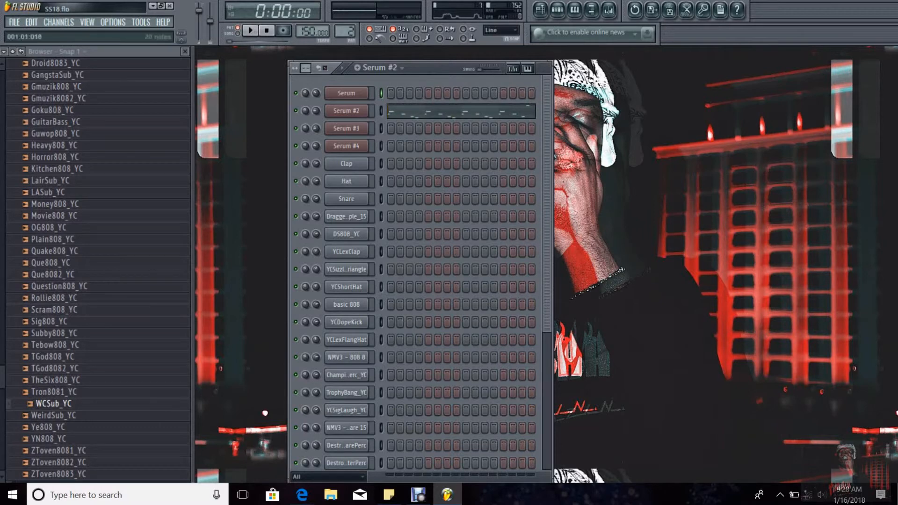
{"action": "double_click", "coordinate": [460, 110]}
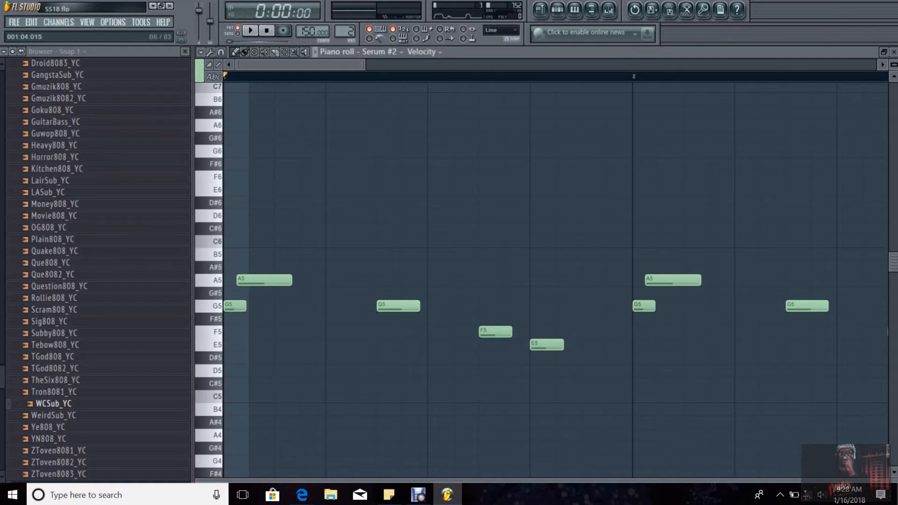
Play and stop the Serum #2 melody several times, restarting it once.
{"action": "left_click", "coordinate": [250, 30]}
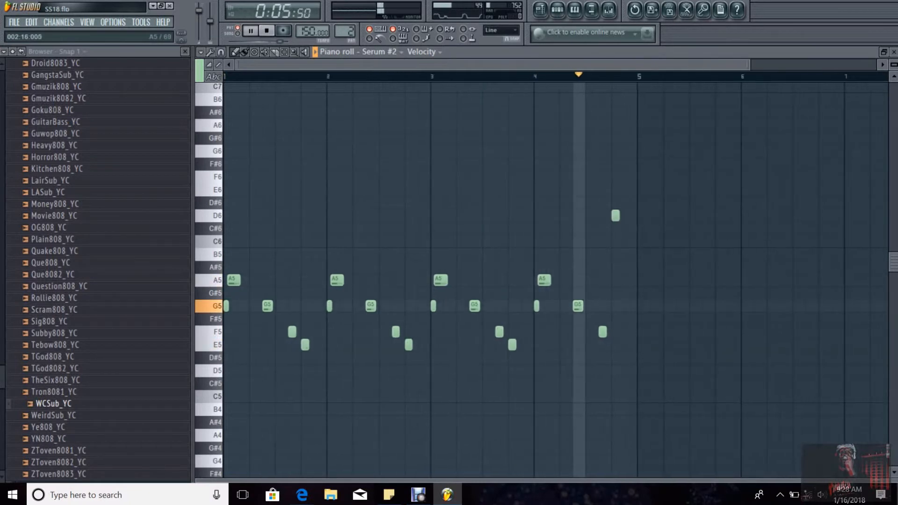
{"action": "left_click", "coordinate": [266, 31]}
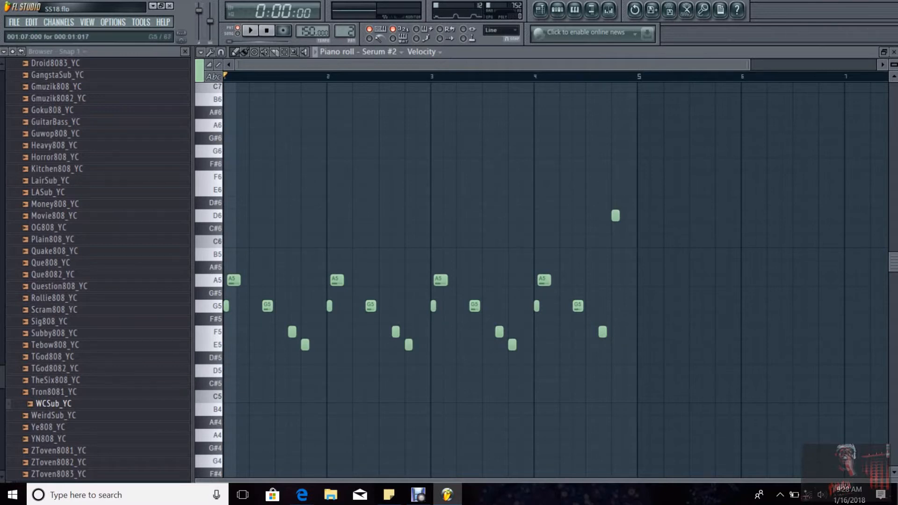
{"action": "left_click", "coordinate": [250, 30]}
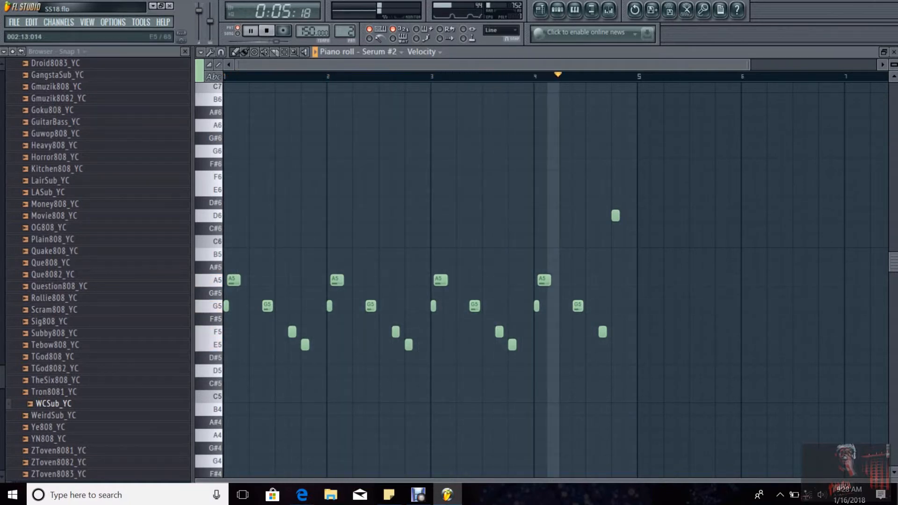
{"action": "left_click", "coordinate": [267, 31]}
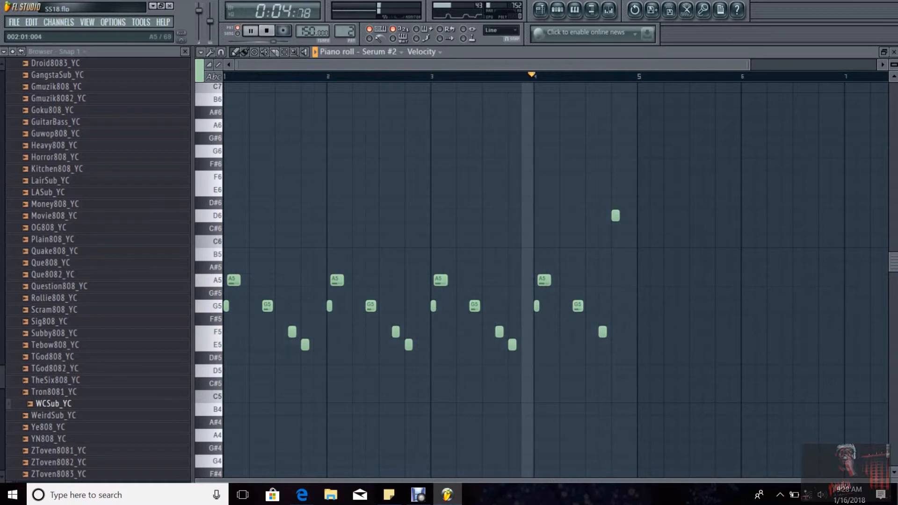
{"action": "left_click", "coordinate": [266, 30]}
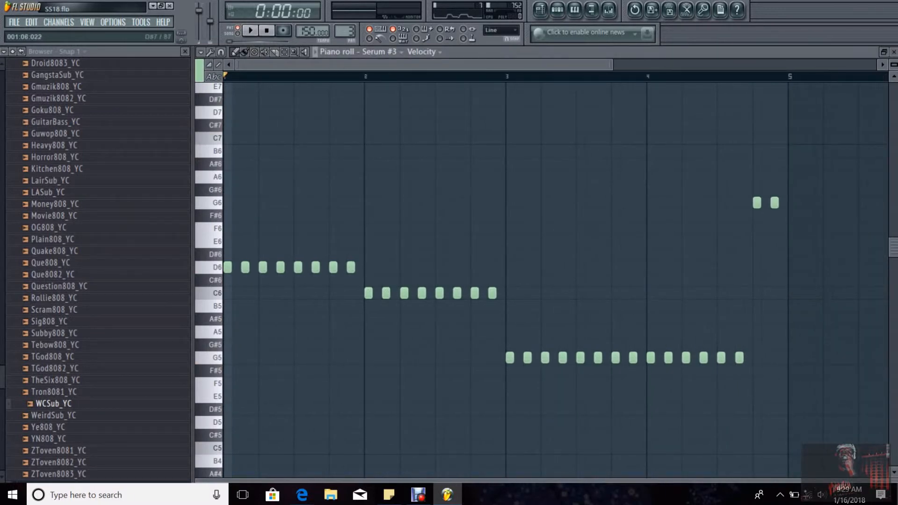
Play the Serum #3 melody twice, stopping each time, then leave its notes.
{"action": "left_click", "coordinate": [251, 29]}
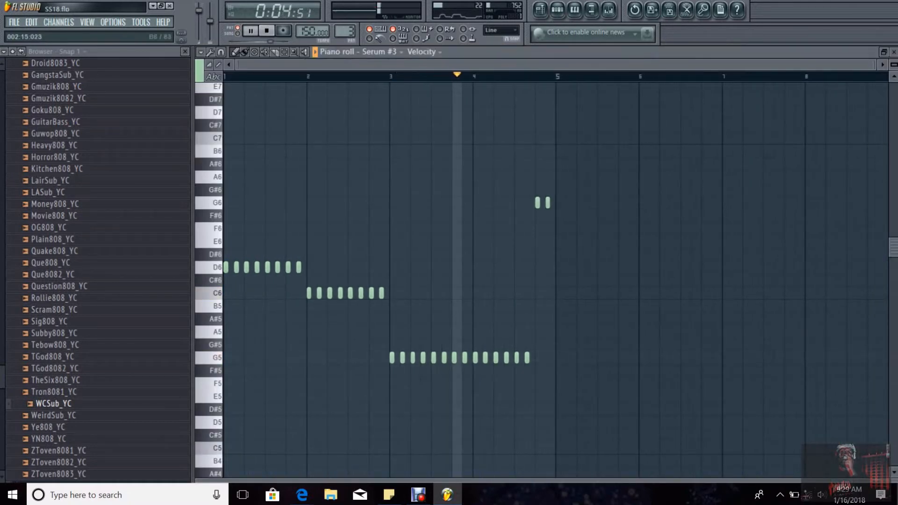
{"action": "left_click", "coordinate": [266, 30]}
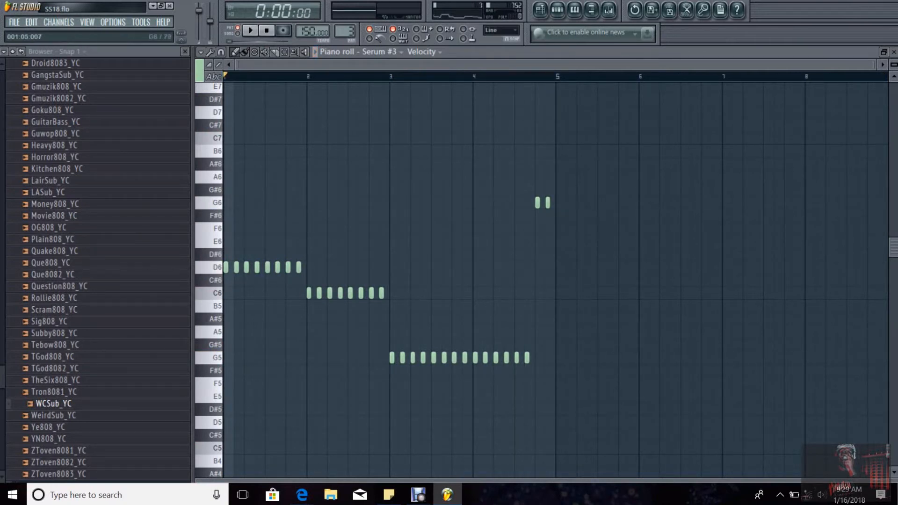
{"action": "left_click", "coordinate": [250, 29]}
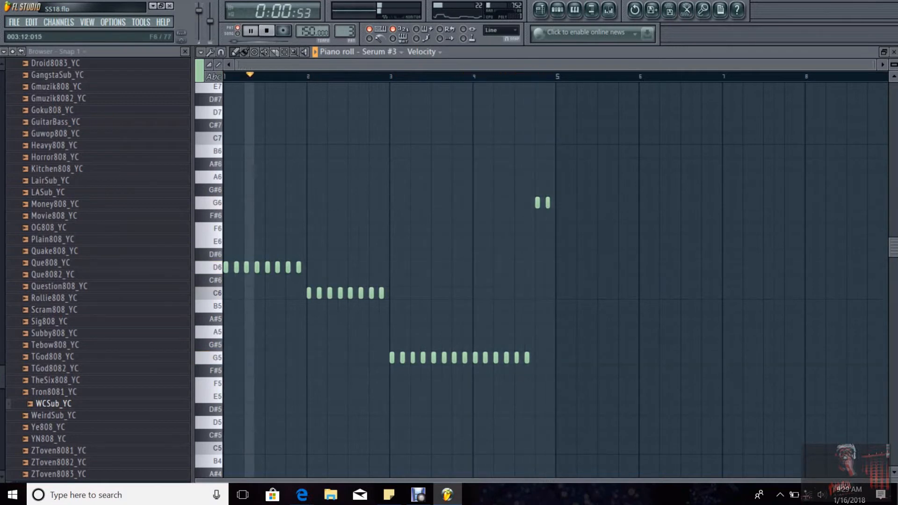
{"action": "left_click", "coordinate": [266, 29]}
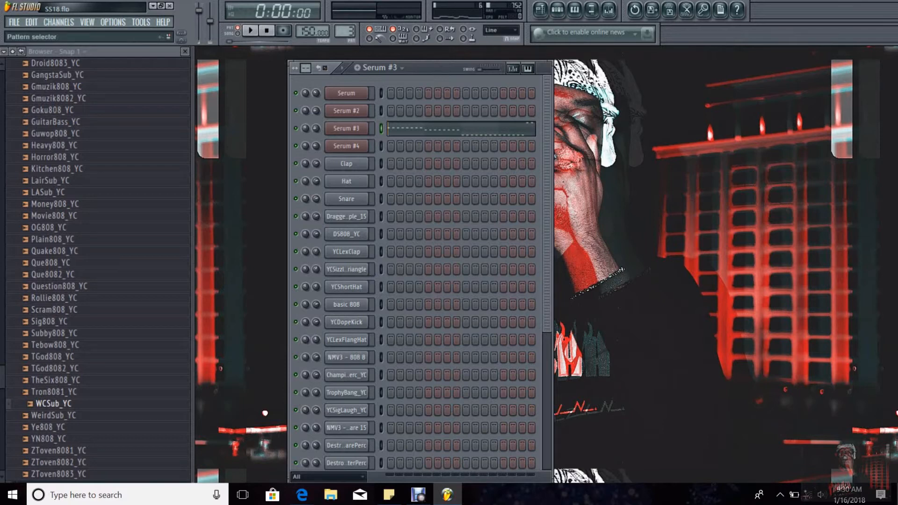
View and play the YCLexClap single-note clap, then switch to YCSizzleOpenTriangle.
{"action": "left_click", "coordinate": [346, 127]}
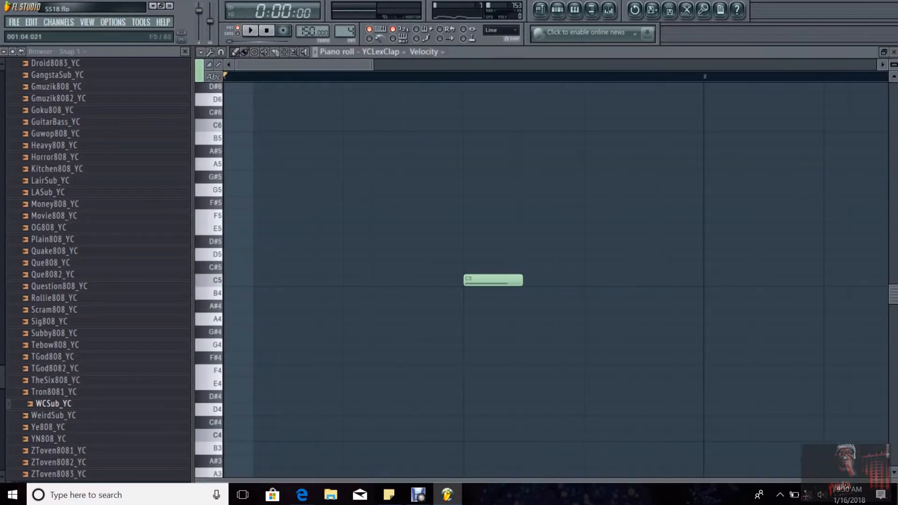
{"action": "left_click", "coordinate": [250, 30]}
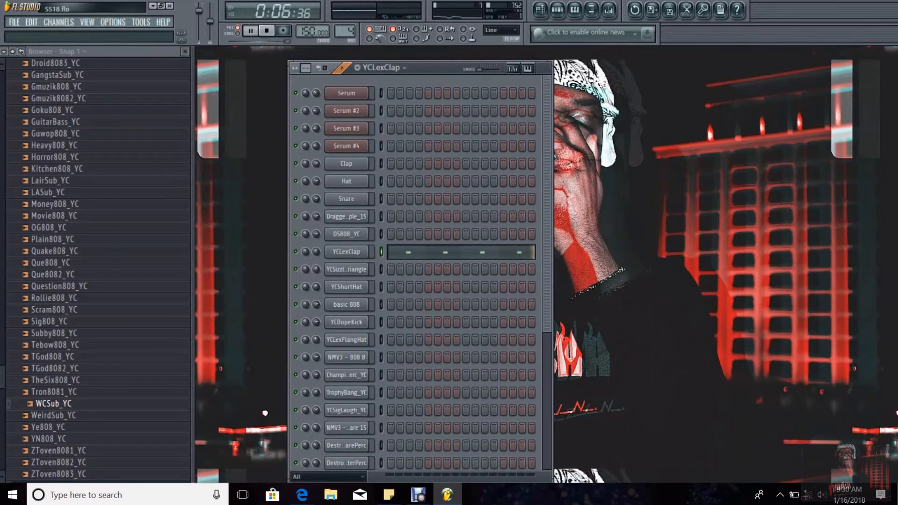
{"action": "left_click", "coordinate": [268, 30]}
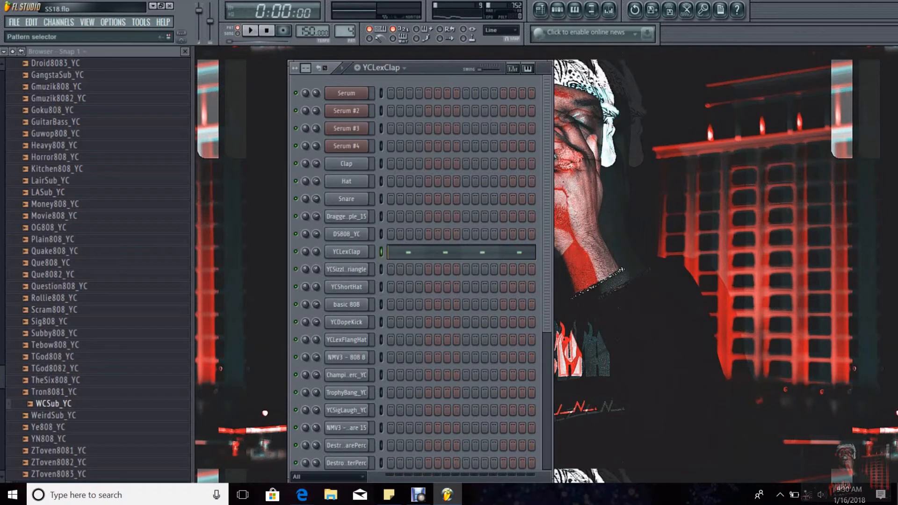
{"action": "left_click", "coordinate": [346, 269]}
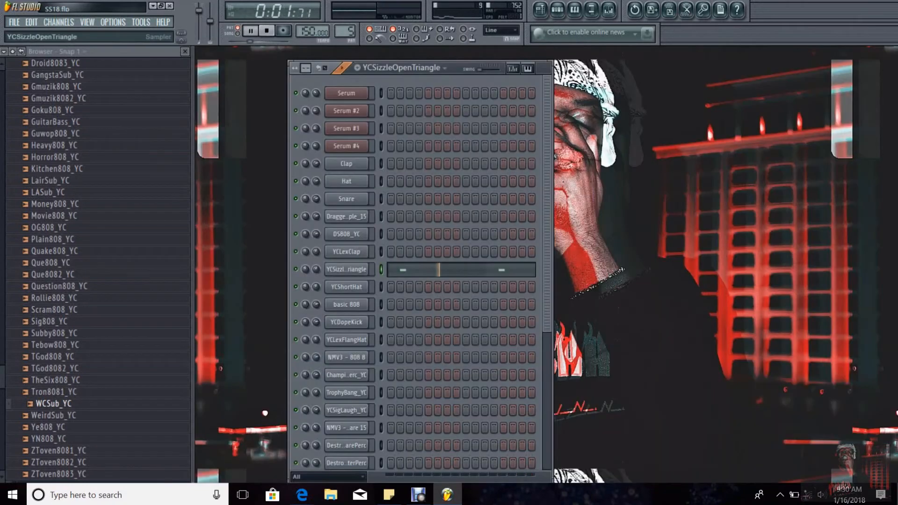
Review the YCShortHat hi-hat's C5 and F4 notes, then return to the channel rack.
{"action": "left_click", "coordinate": [266, 30]}
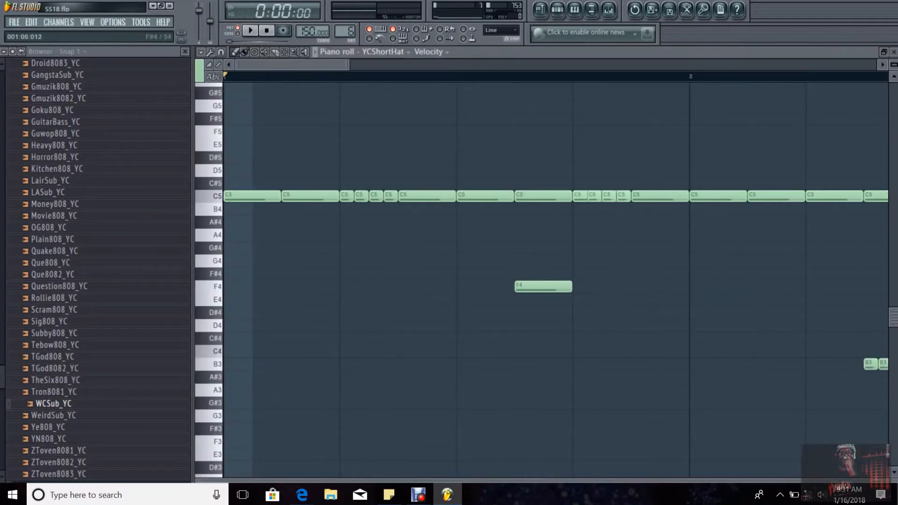
{"action": "left_click", "coordinate": [251, 30]}
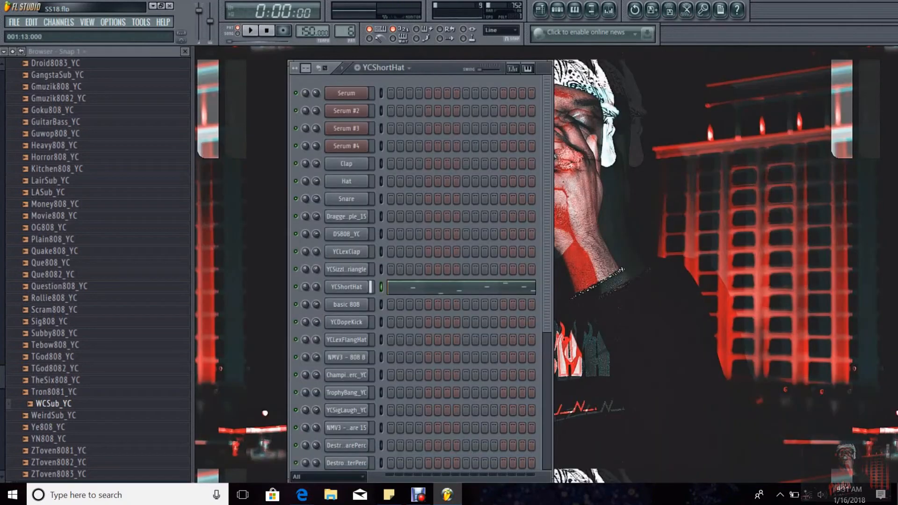
Open the basic 808 channel's C#5 and F#5 bass notes in the piano roll.
{"action": "left_click", "coordinate": [346, 304]}
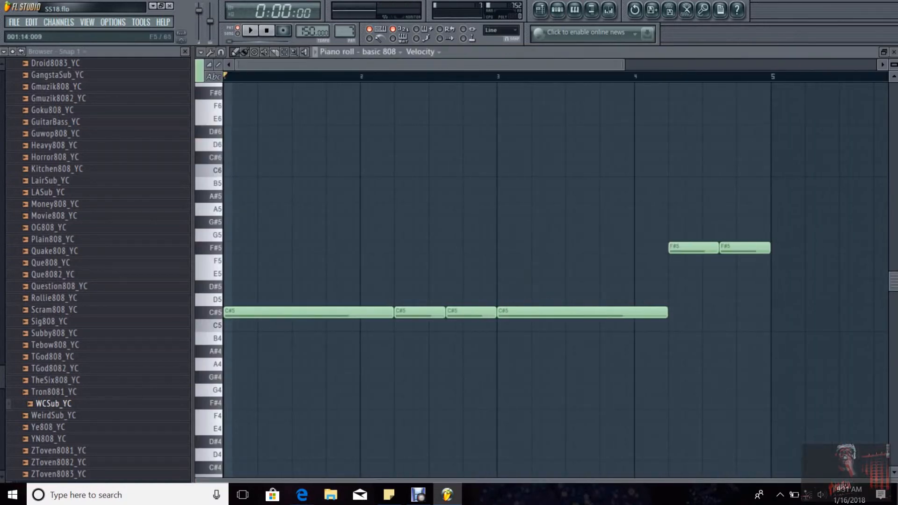
Play the basic 808 bassline, then stop playback.
{"action": "left_click", "coordinate": [250, 30]}
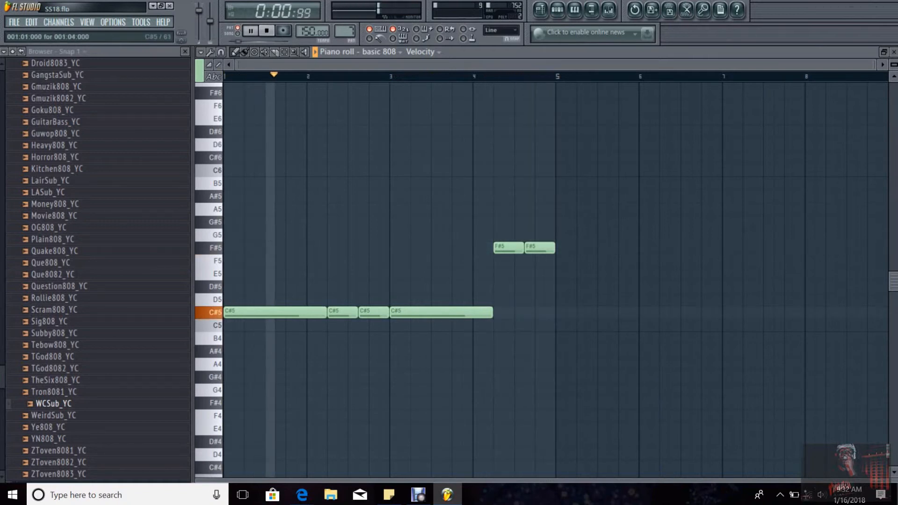
{"action": "left_click", "coordinate": [266, 30]}
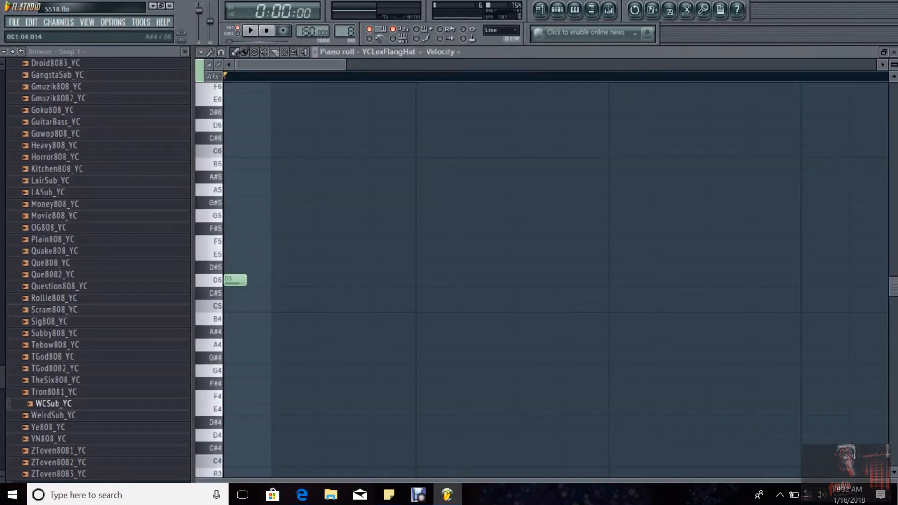
Return to the channel rack and view NMV3 - 808 8's A#4 and D#5 notes.
{"action": "left_click", "coordinate": [250, 31]}
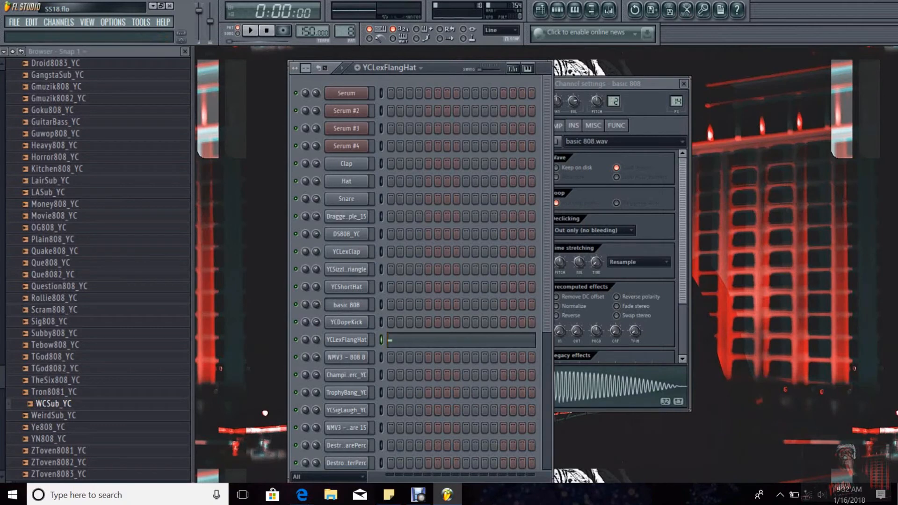
{"action": "left_click", "coordinate": [347, 357]}
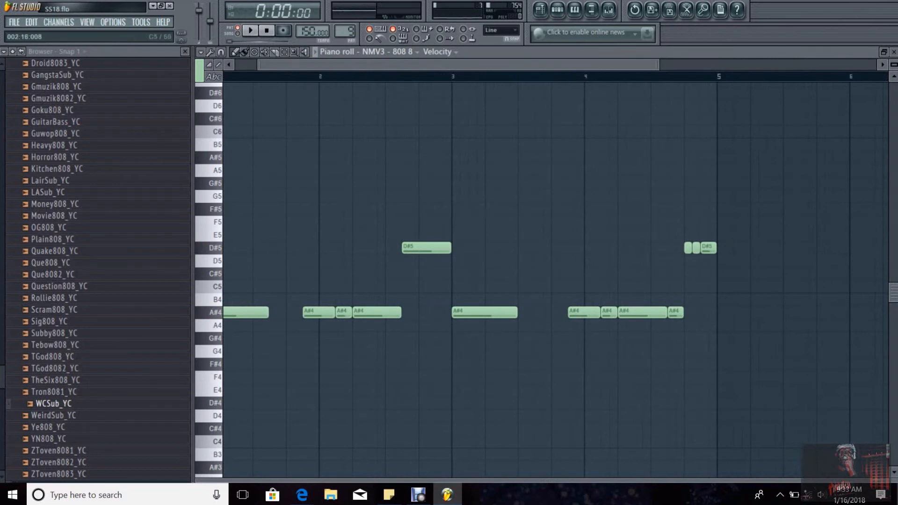
Close the NMV3 - 808 8 piano roll and play the second 808 bassline pattern.
{"action": "scroll", "scroll_direction": "left", "scroll_amount": 3}
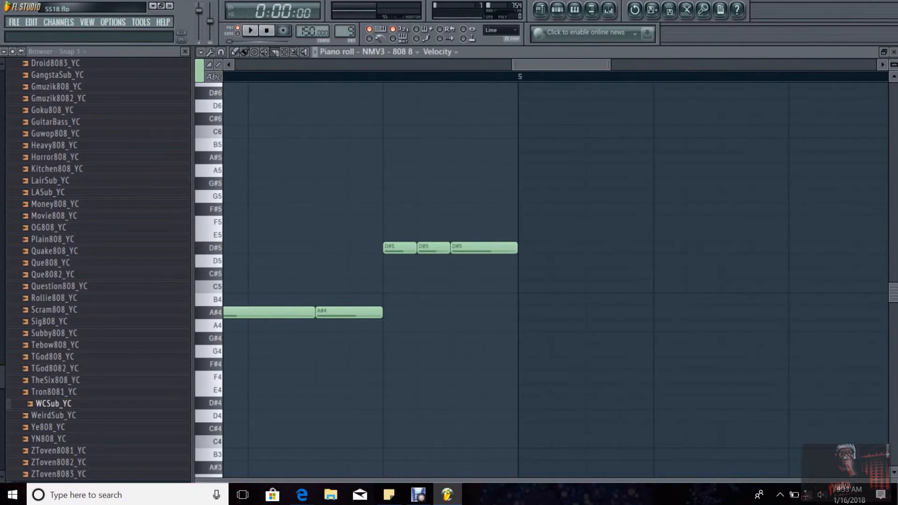
{"action": "left_click", "coordinate": [250, 30]}
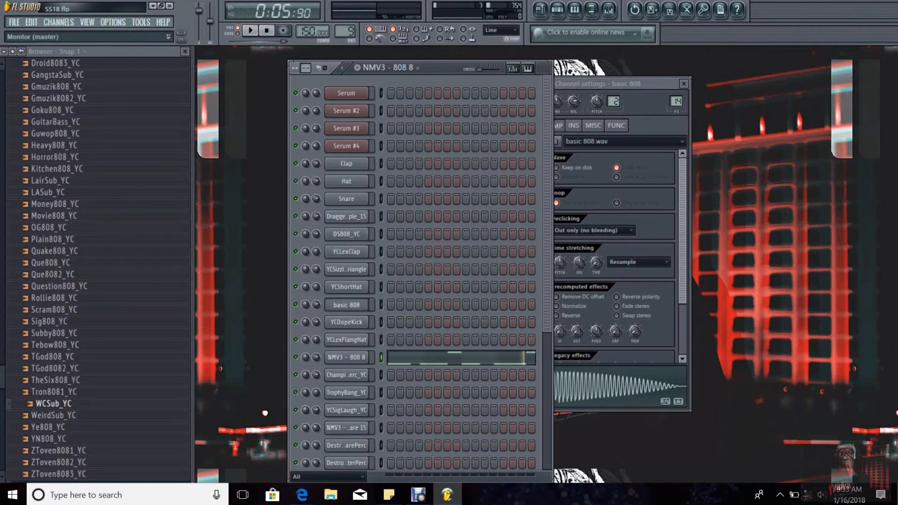
Audition the TrophyBang_YC pattern, then switch to YCSigLaugh_YC and open its sample settings.
{"action": "left_click", "coordinate": [346, 375]}
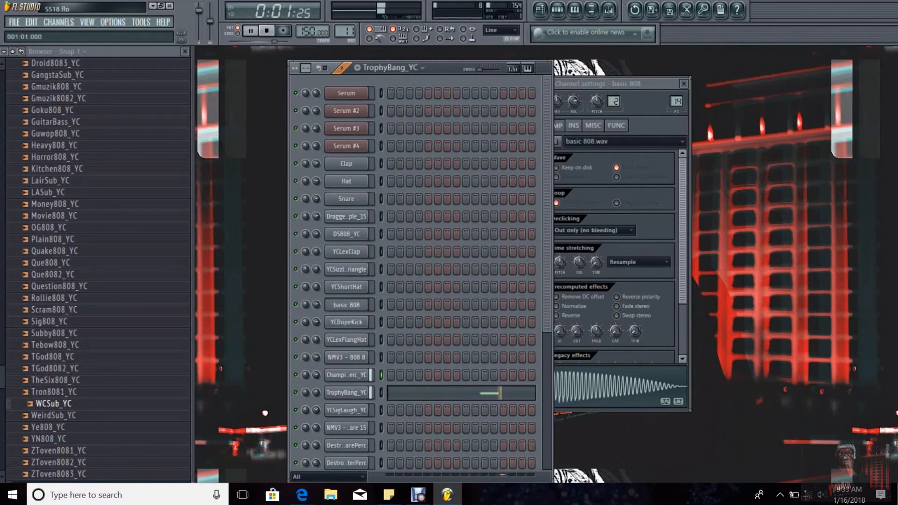
{"action": "left_click", "coordinate": [266, 30]}
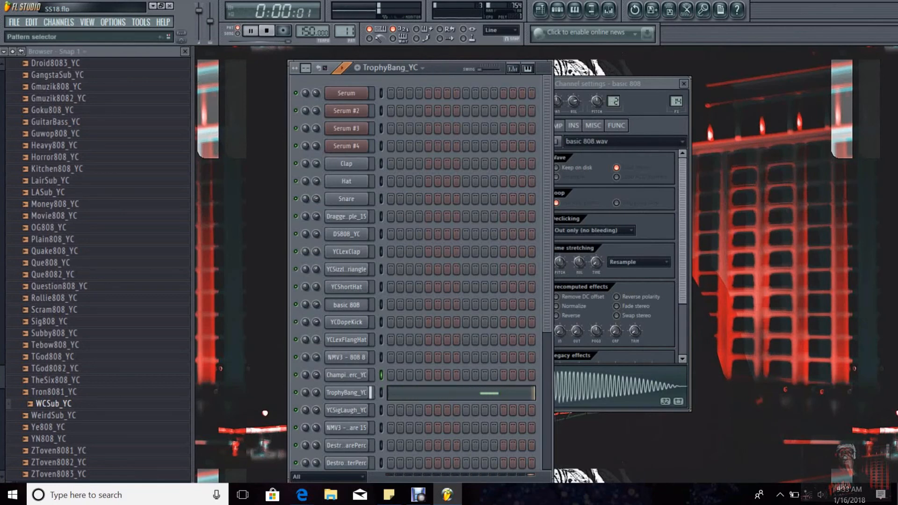
{"action": "left_click", "coordinate": [346, 410]}
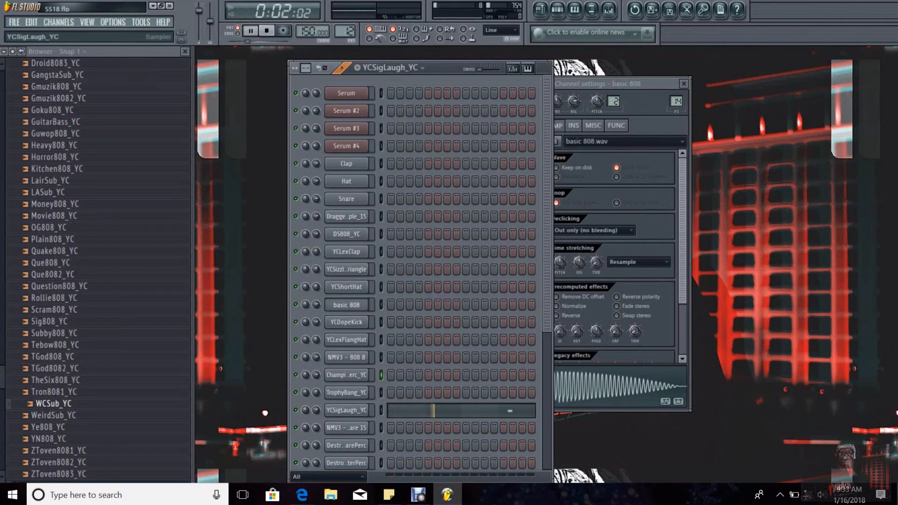
{"action": "left_click", "coordinate": [346, 410]}
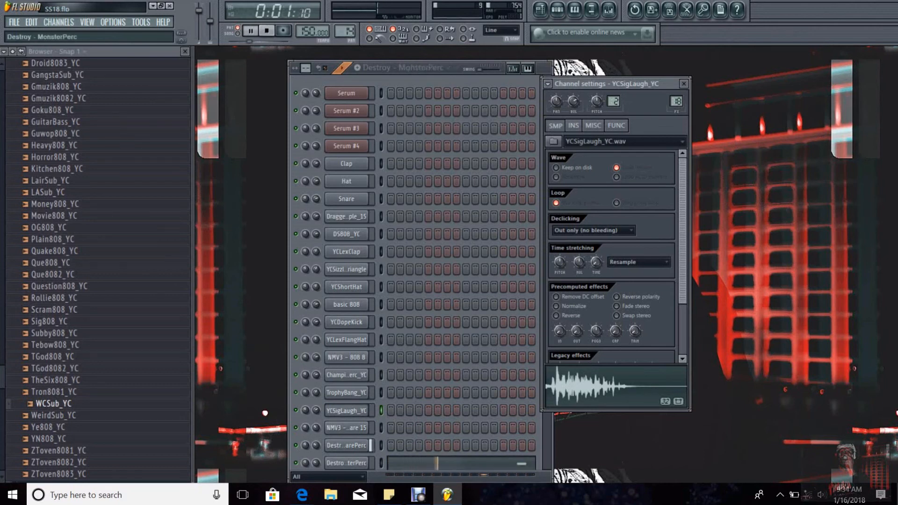
Audition Destroy - Shake, then select and play Destroy - Water.
{"action": "scroll", "scroll_direction": "down", "scroll_amount": 3}
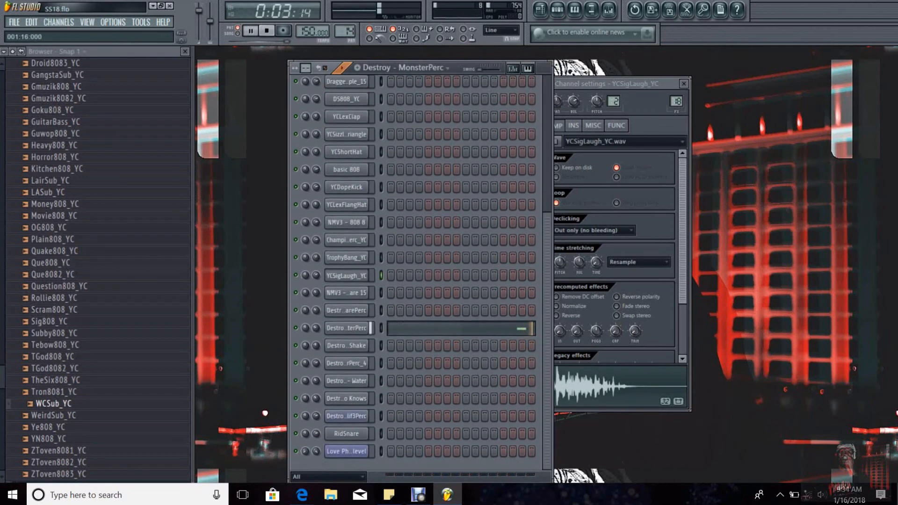
{"action": "left_click", "coordinate": [346, 344]}
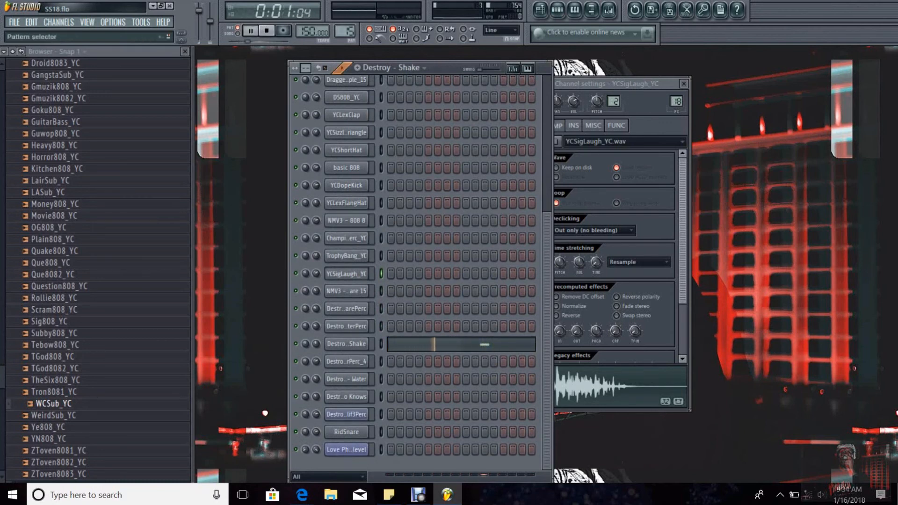
{"action": "left_click", "coordinate": [346, 378]}
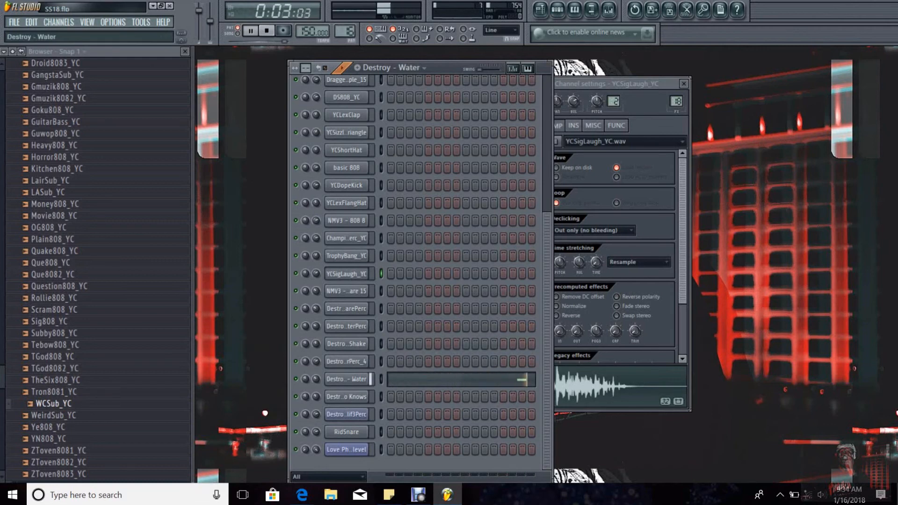
{"action": "left_click", "coordinate": [266, 31]}
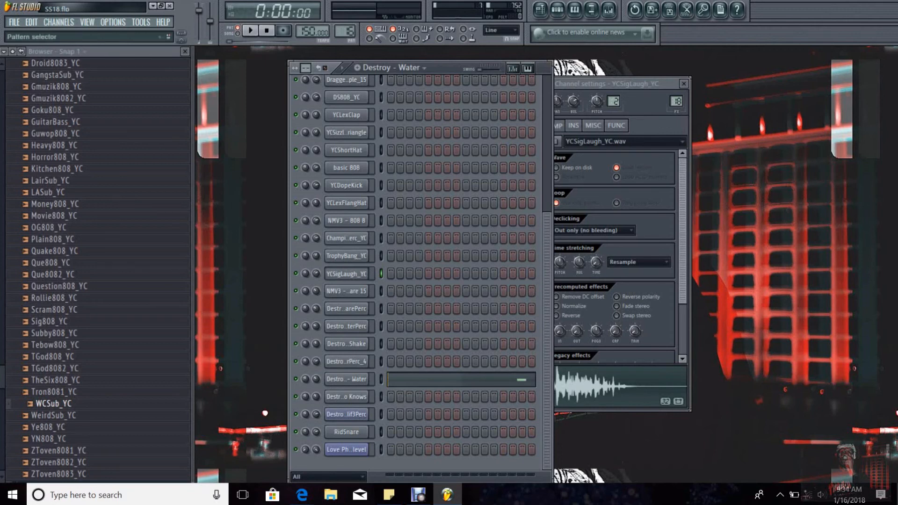
Play Destroy - Who Knows, then return to the Serum pattern at the rack's top.
{"action": "left_click", "coordinate": [250, 30]}
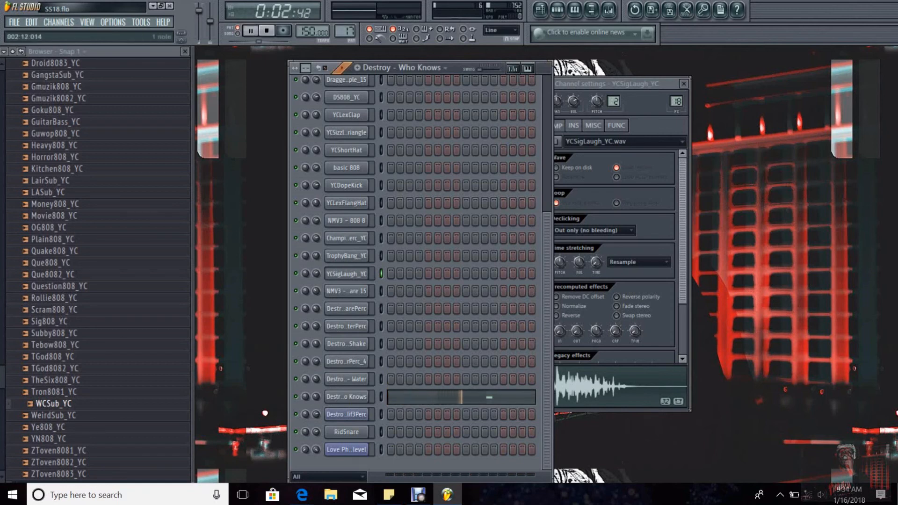
{"action": "left_click", "coordinate": [267, 30]}
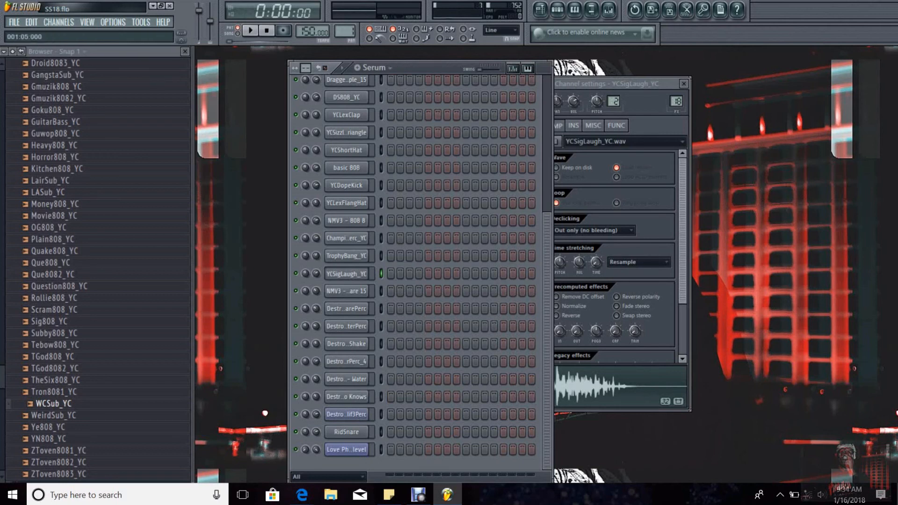
{"action": "scroll", "scroll_direction": "up", "scroll_amount": 3}
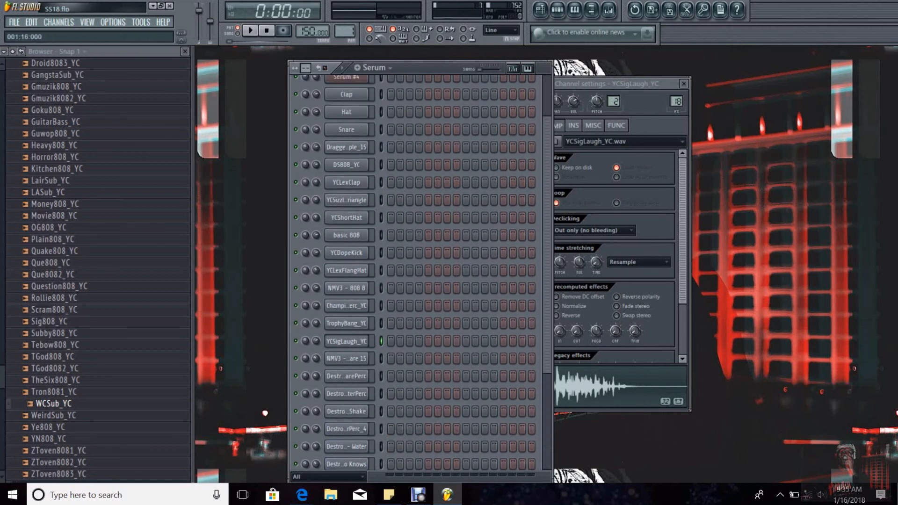
{"action": "scroll", "scroll_direction": "up", "scroll_amount": 3}
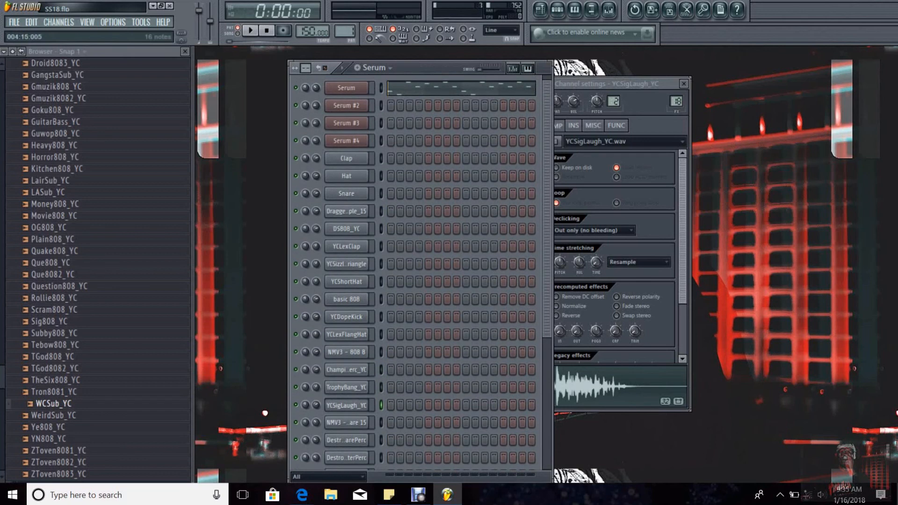